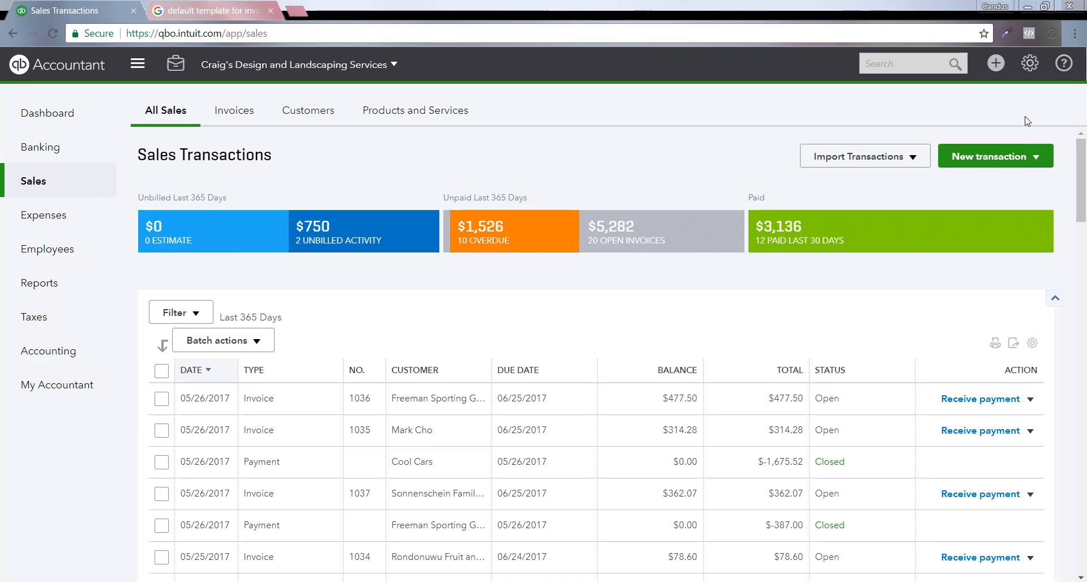
mouse_move(1029, 62)
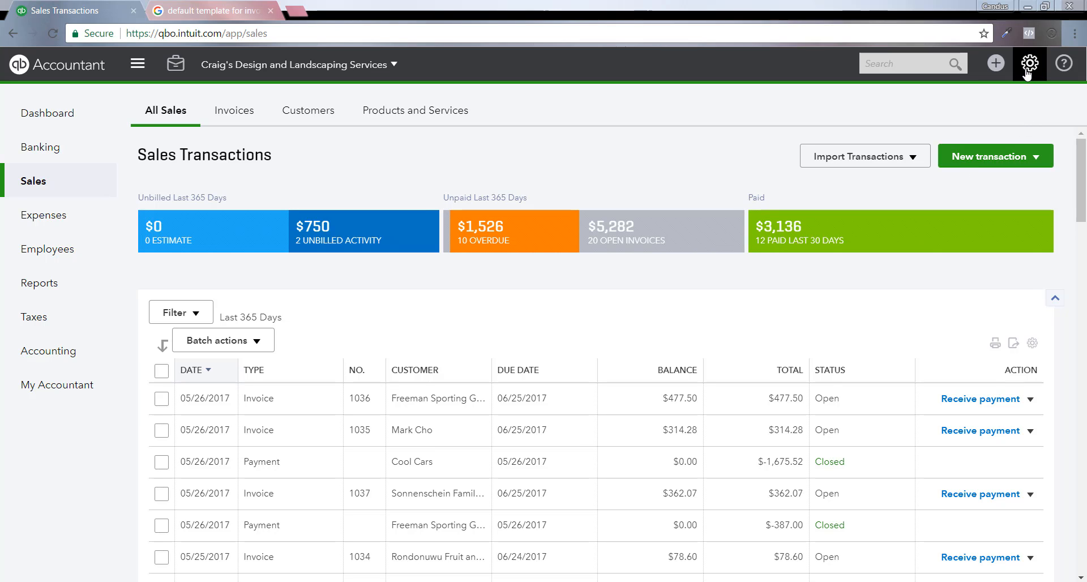
Step: Bring up the gear settings menu over the Sales Transactions page
left_click(1028, 62)
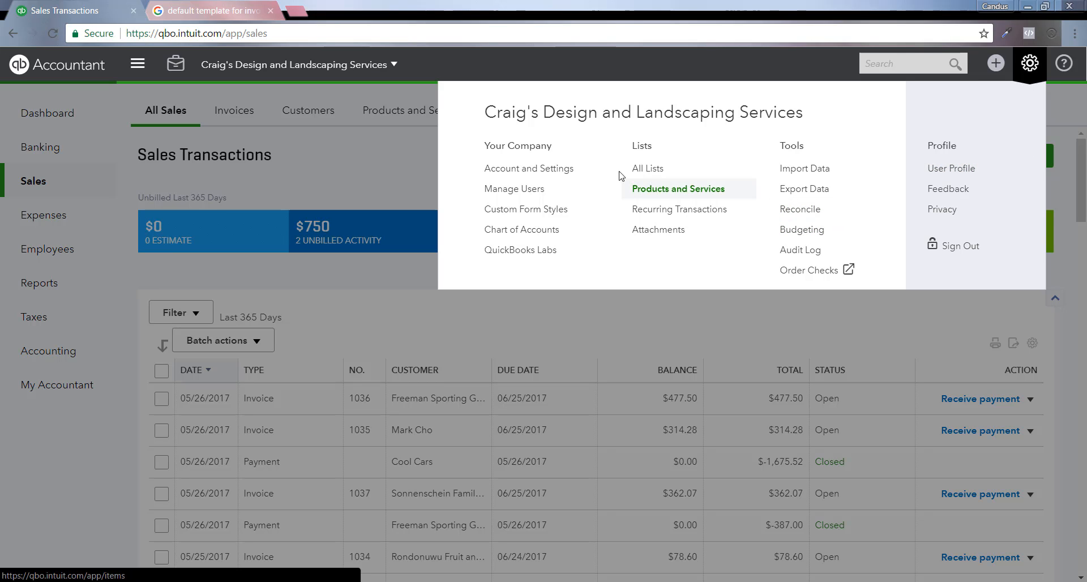
mouse_move(531, 211)
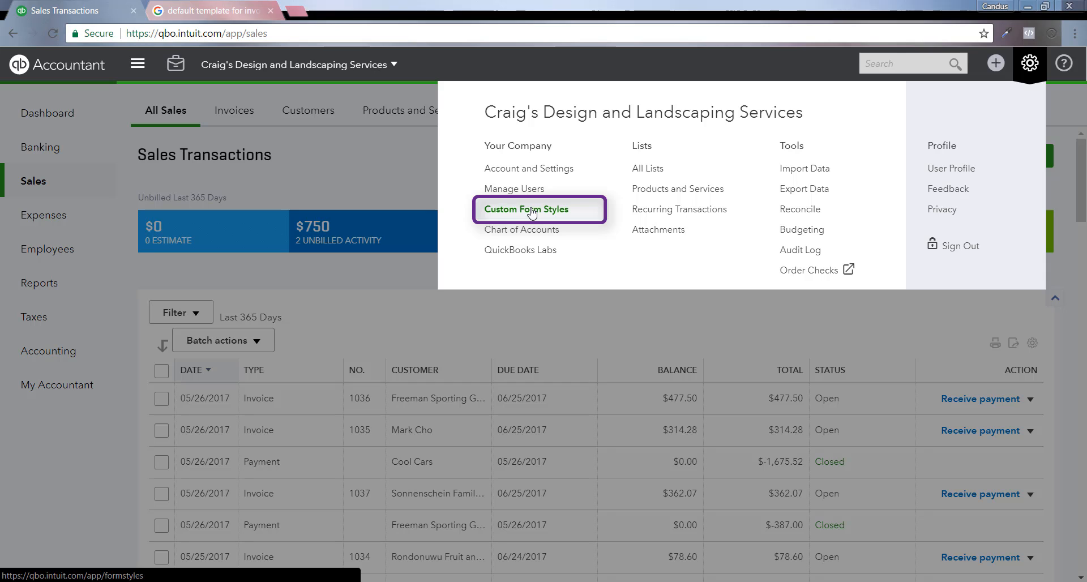
Step: Go to Custom form styles and list the New style form types (invoice, estimate, sales receipt)
left_click(525, 208)
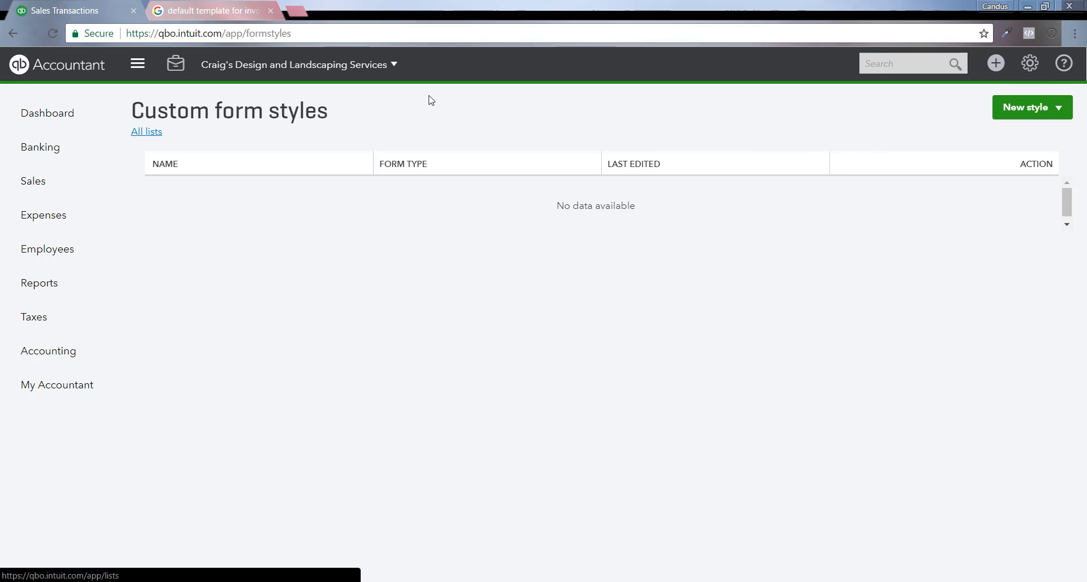
mouse_move(1071, 126)
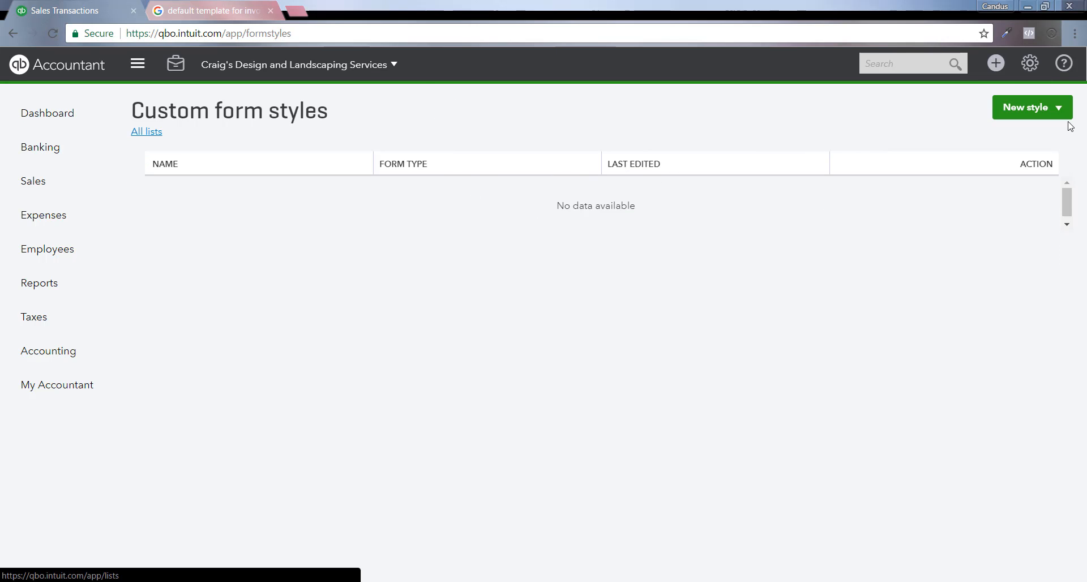
left_click(1033, 107)
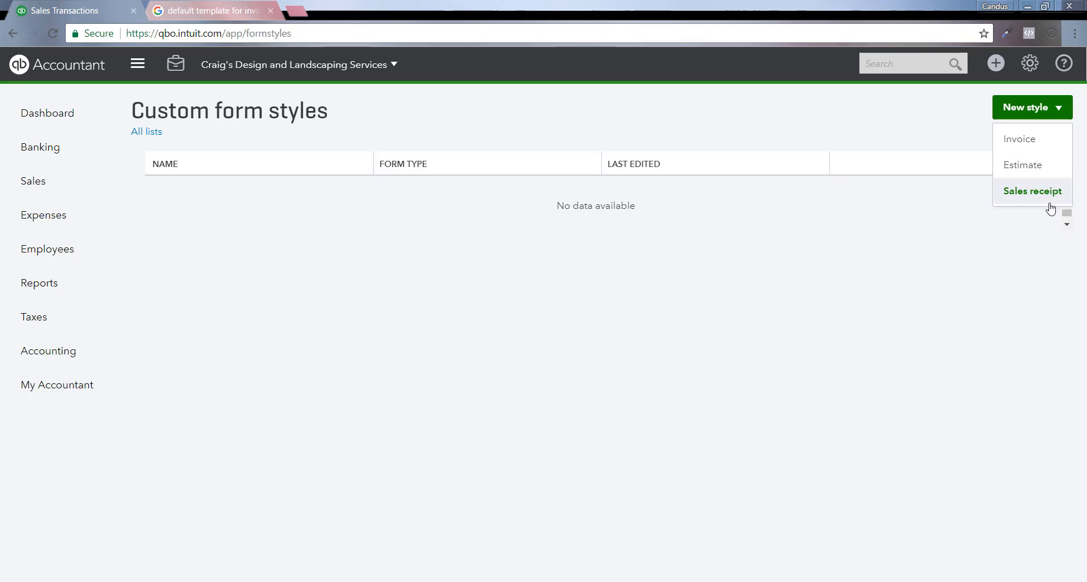
mouse_move(1036, 177)
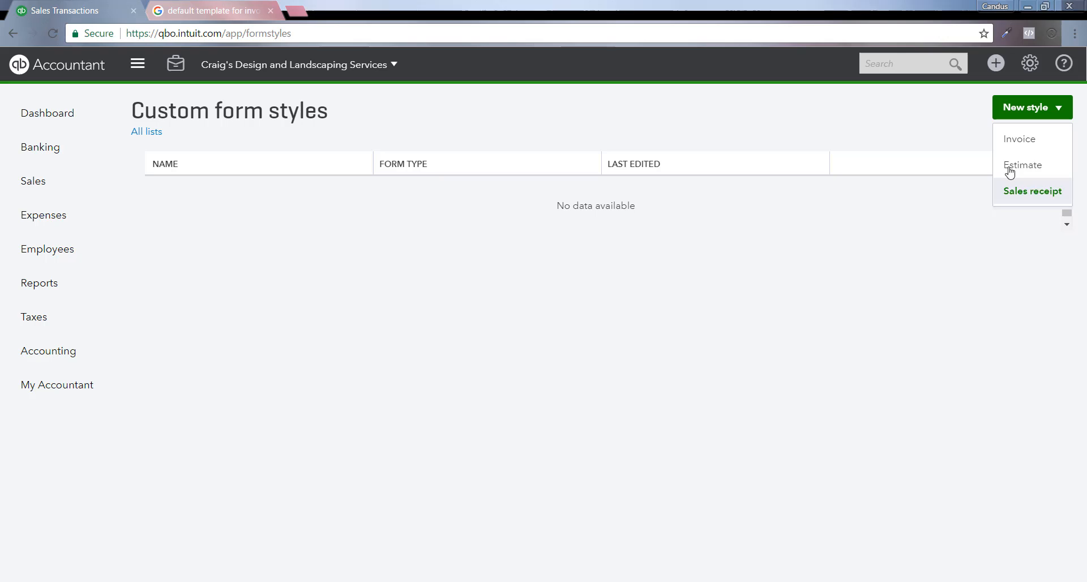
mouse_move(1019, 144)
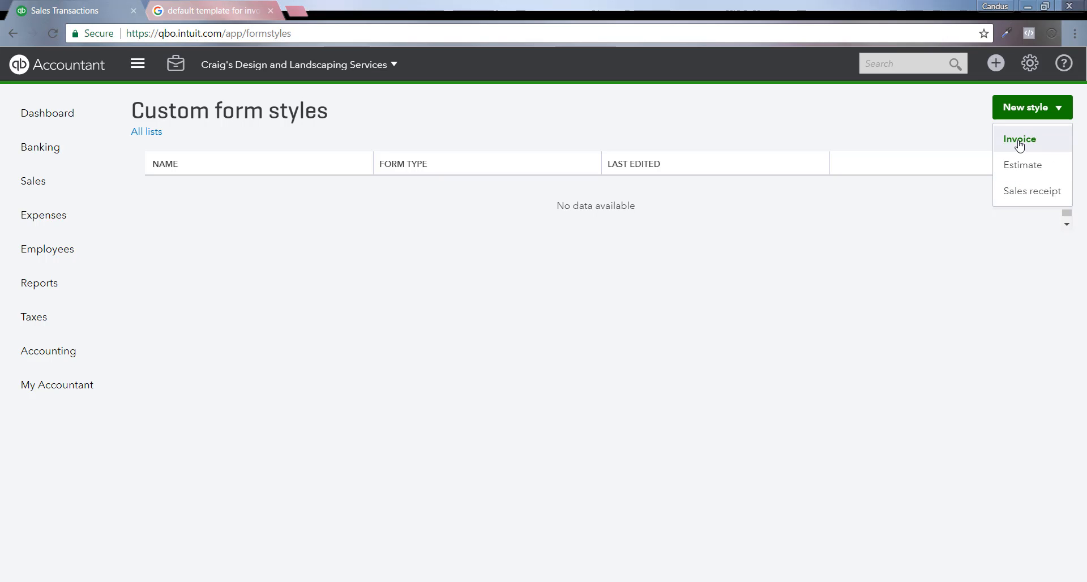
Step: Create and save a new invoice style, My Invoice Template - 6-21 (63133)
left_click(1019, 139)
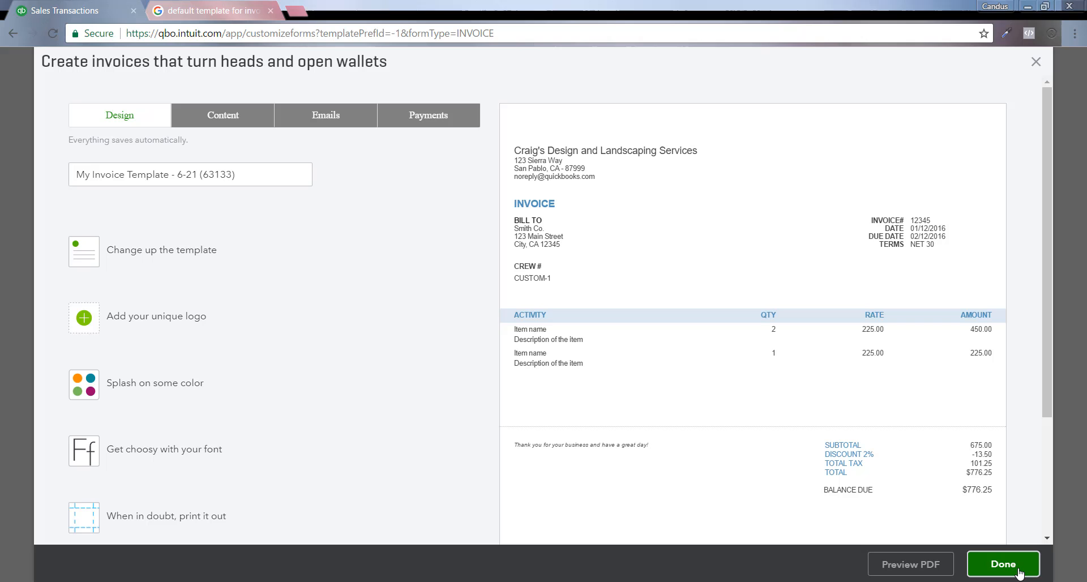
left_click(1002, 563)
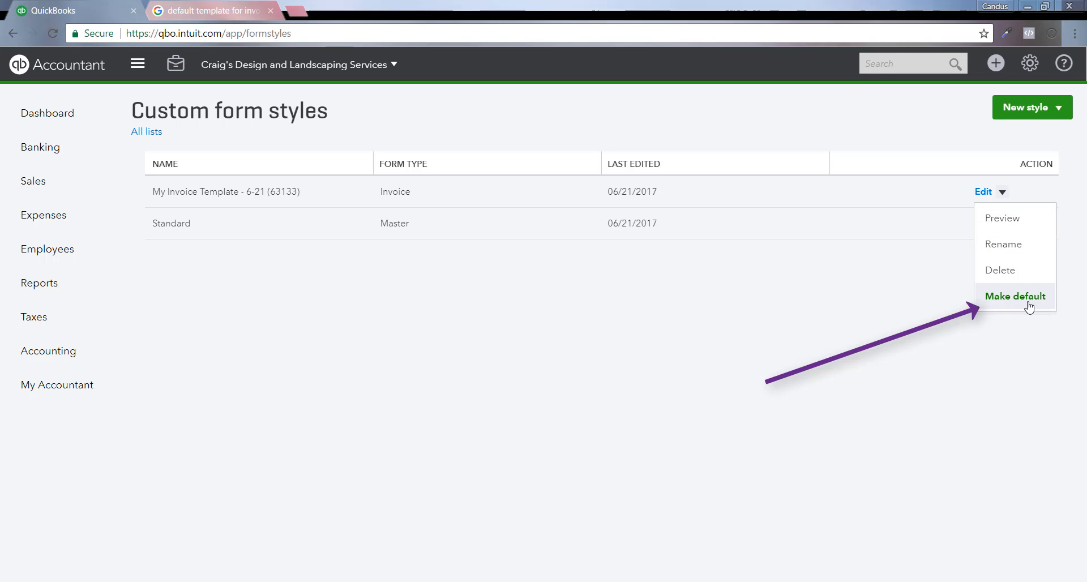
Step: Make My Invoice Template - 6-21 (63133) the default style and start a blank invoice
left_click(1014, 295)
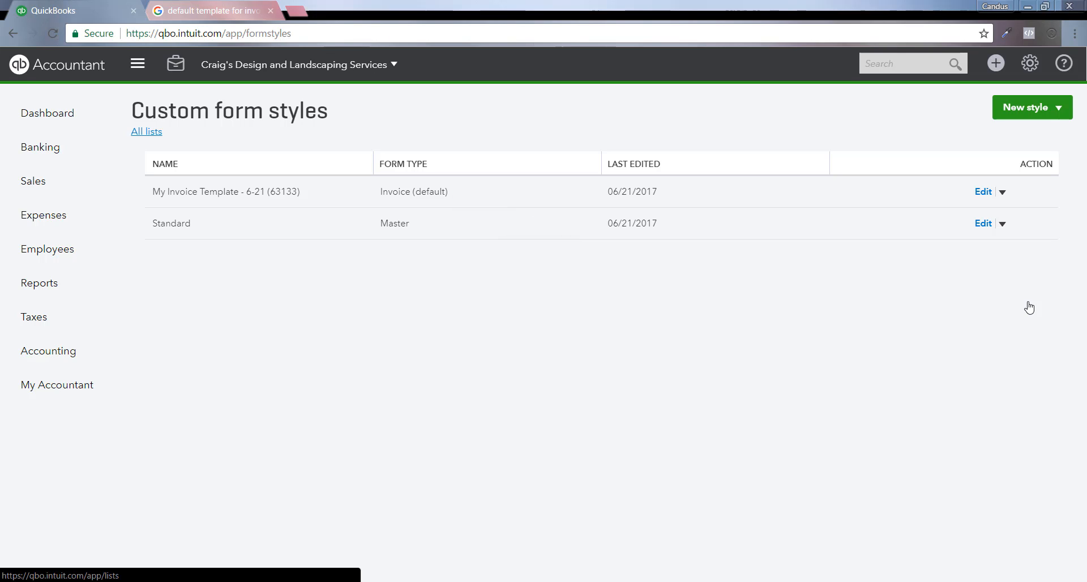
left_click(33, 180)
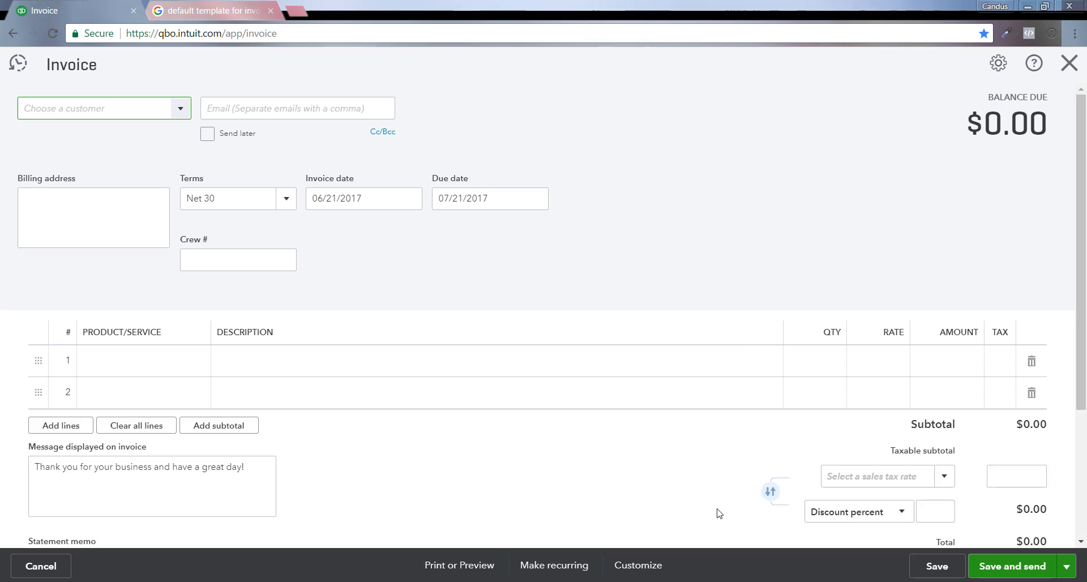
Step: Check under Customize that My Invoice Template - 6-21 (63133) is the selected style, then dismiss the list
left_click(638, 564)
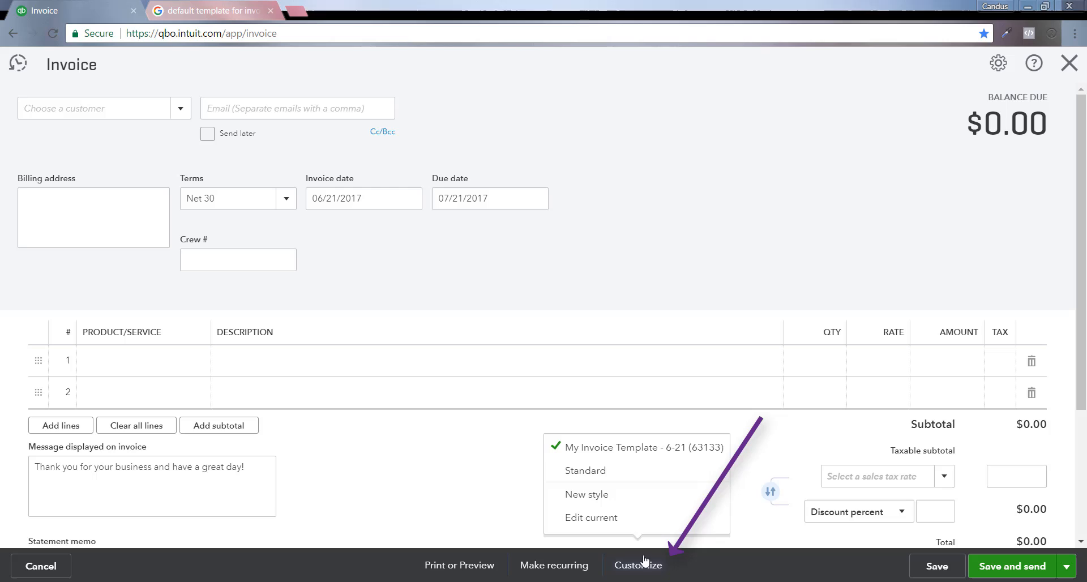
mouse_move(620, 447)
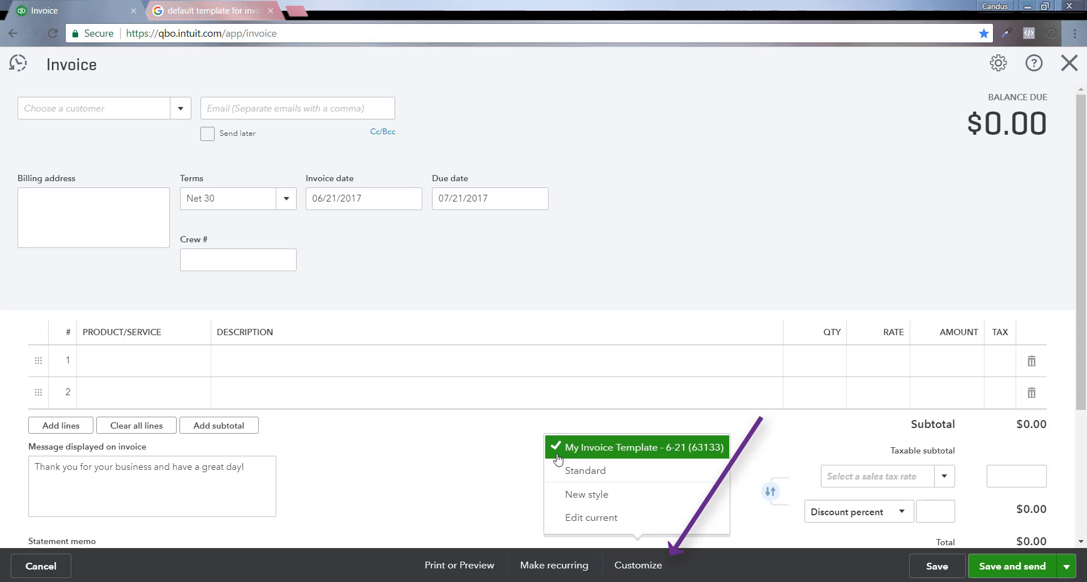
mouse_move(580, 462)
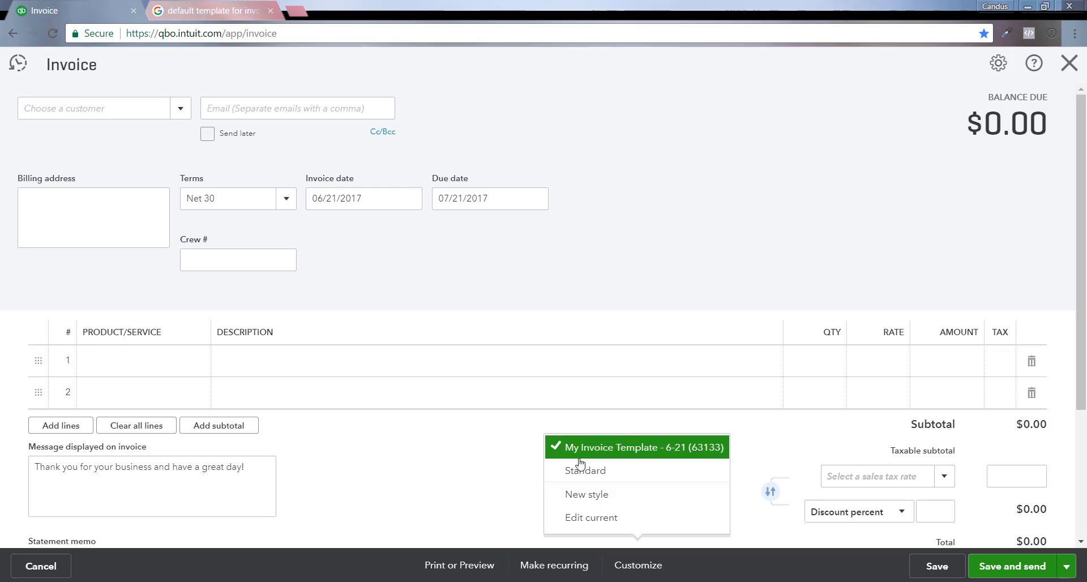
mouse_move(657, 579)
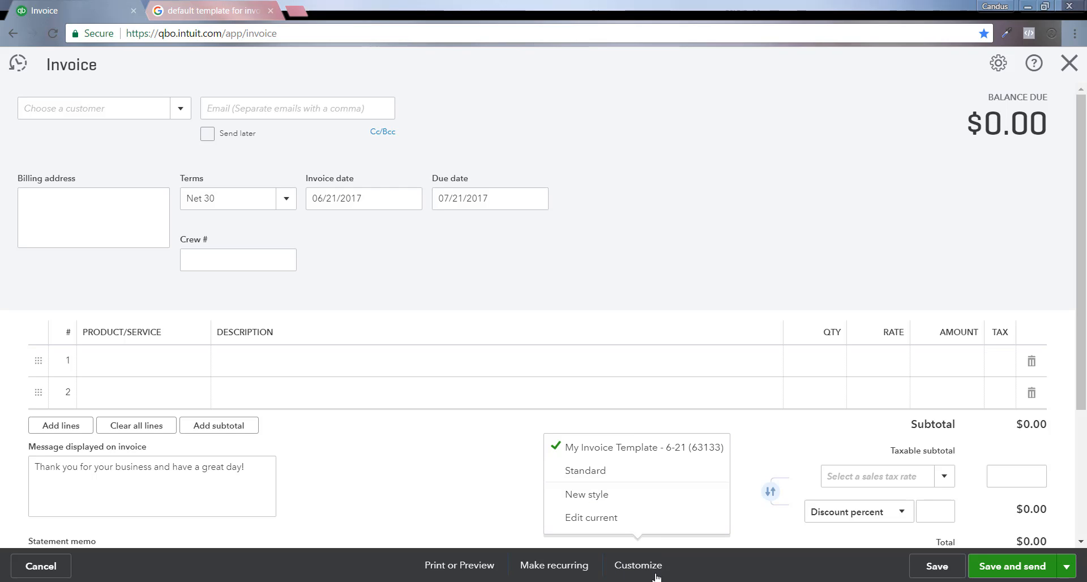
left_click(691, 196)
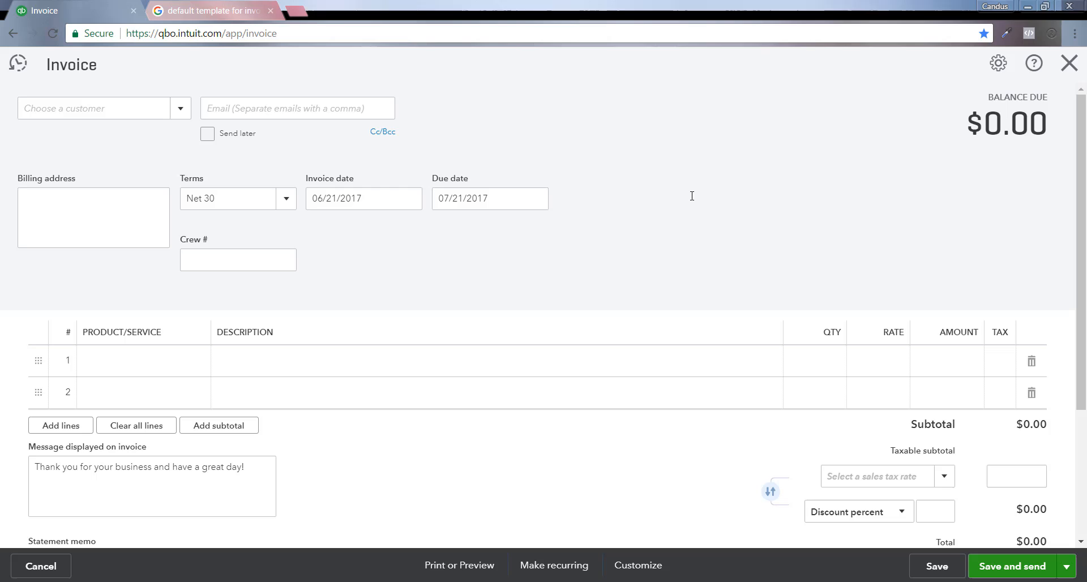